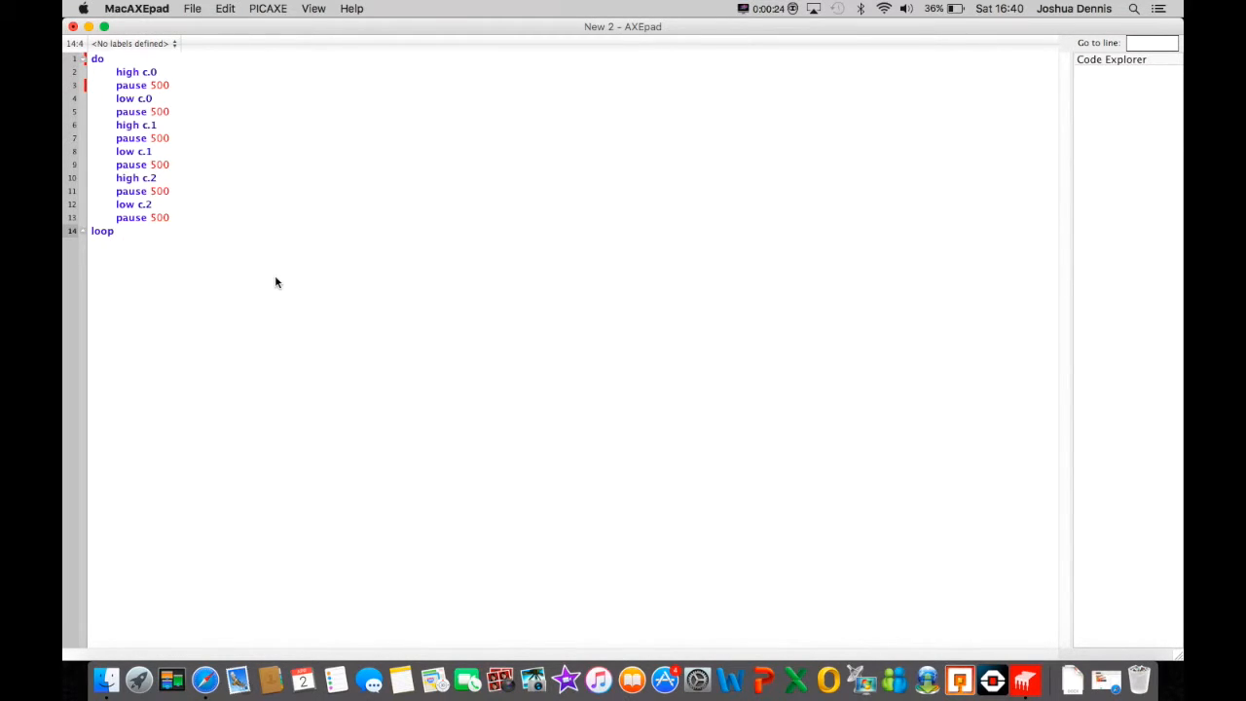
{"action": "mouse_move", "coordinate": [722, 109]}
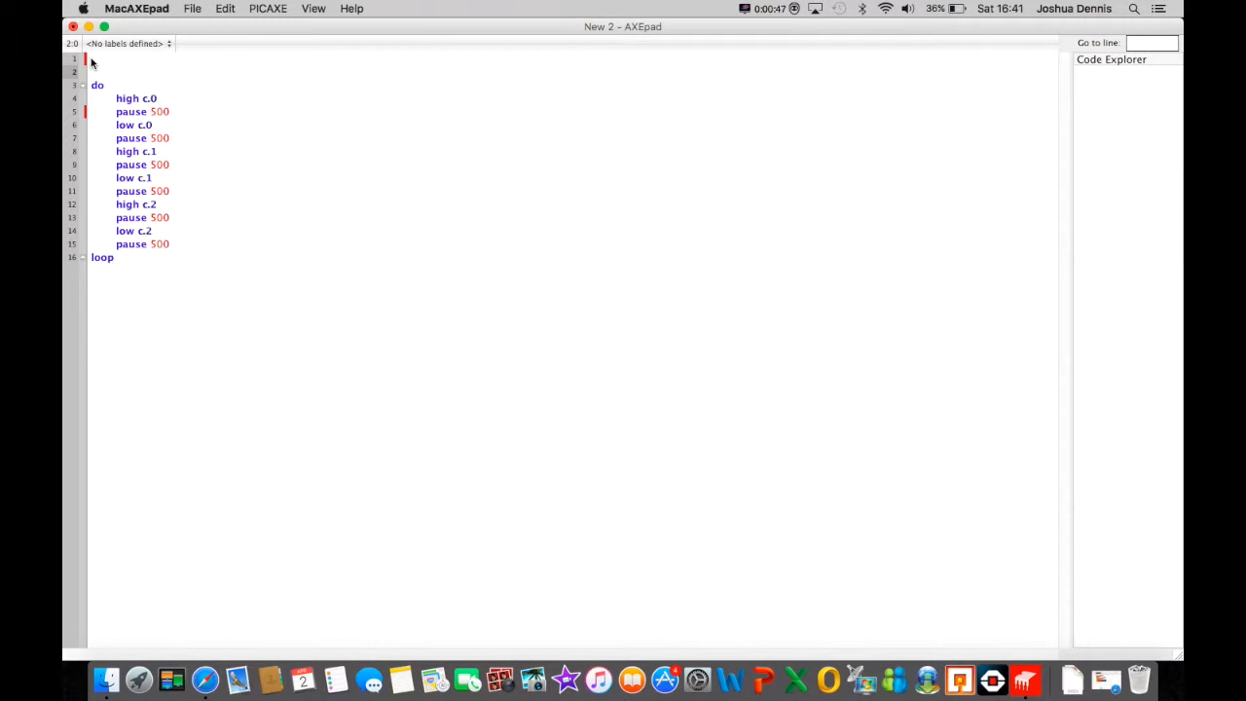
{"action": "mouse_move", "coordinate": [243, 331]}
{"action": "type", "text": "light:"}
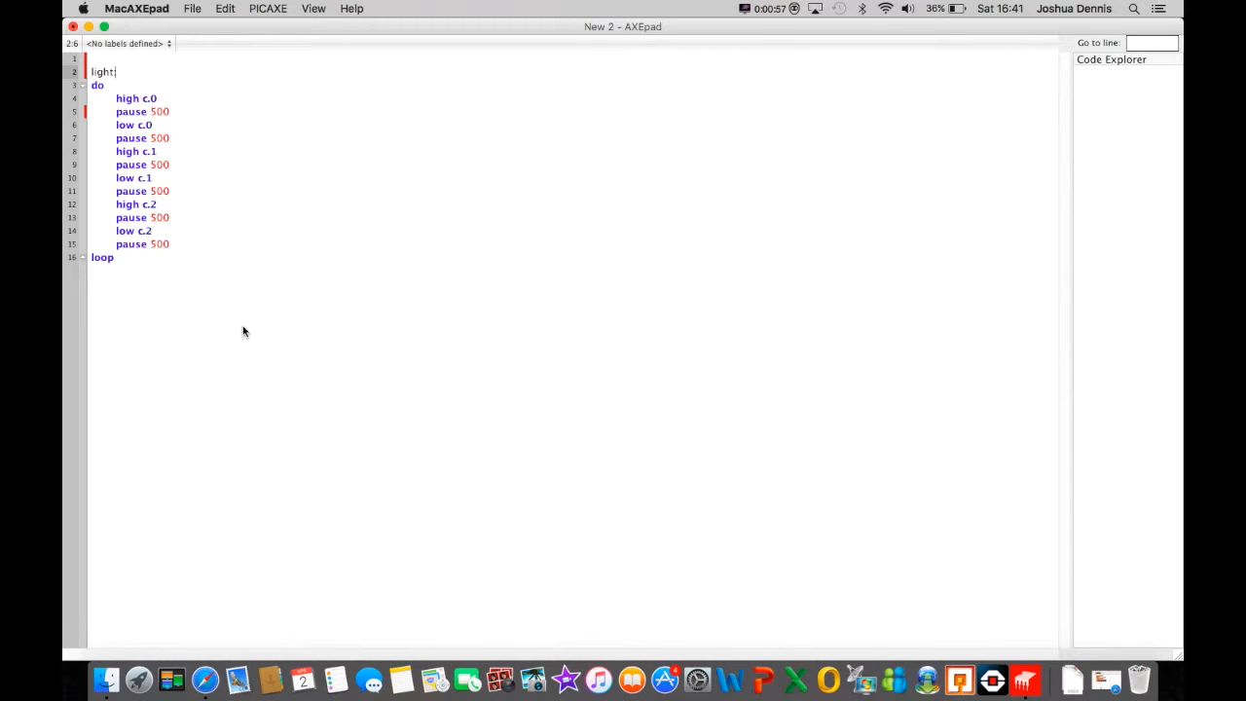
{"action": "mouse_move", "coordinate": [126, 286]}
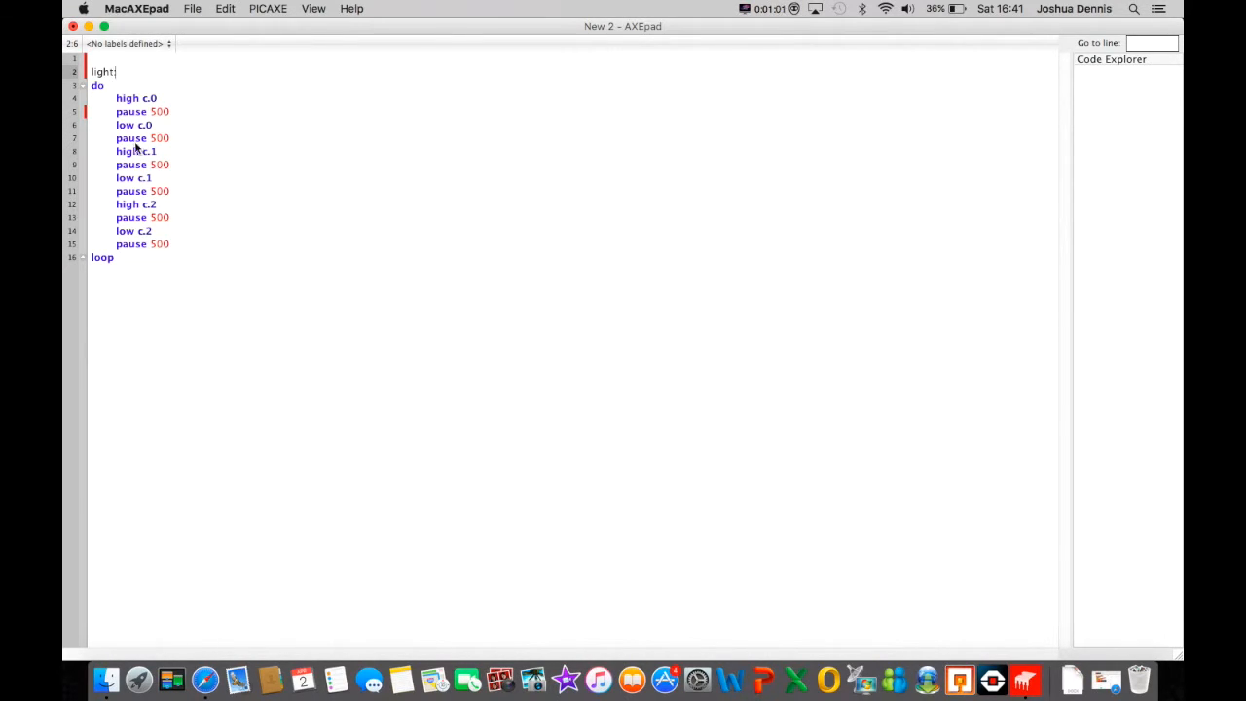
{"action": "mouse_move", "coordinate": [132, 97]}
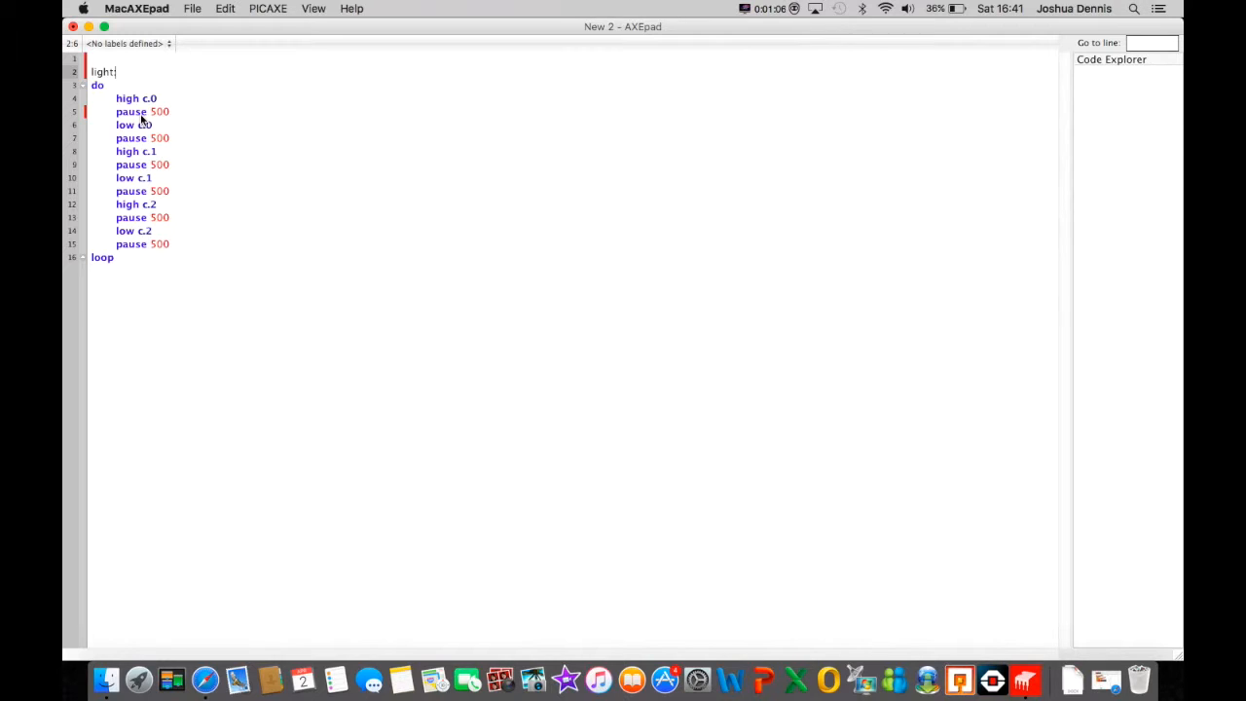
- Add the line 'b0 = 0' directly after the light: label, before the do loop
{"action": "key", "text": "enter"}
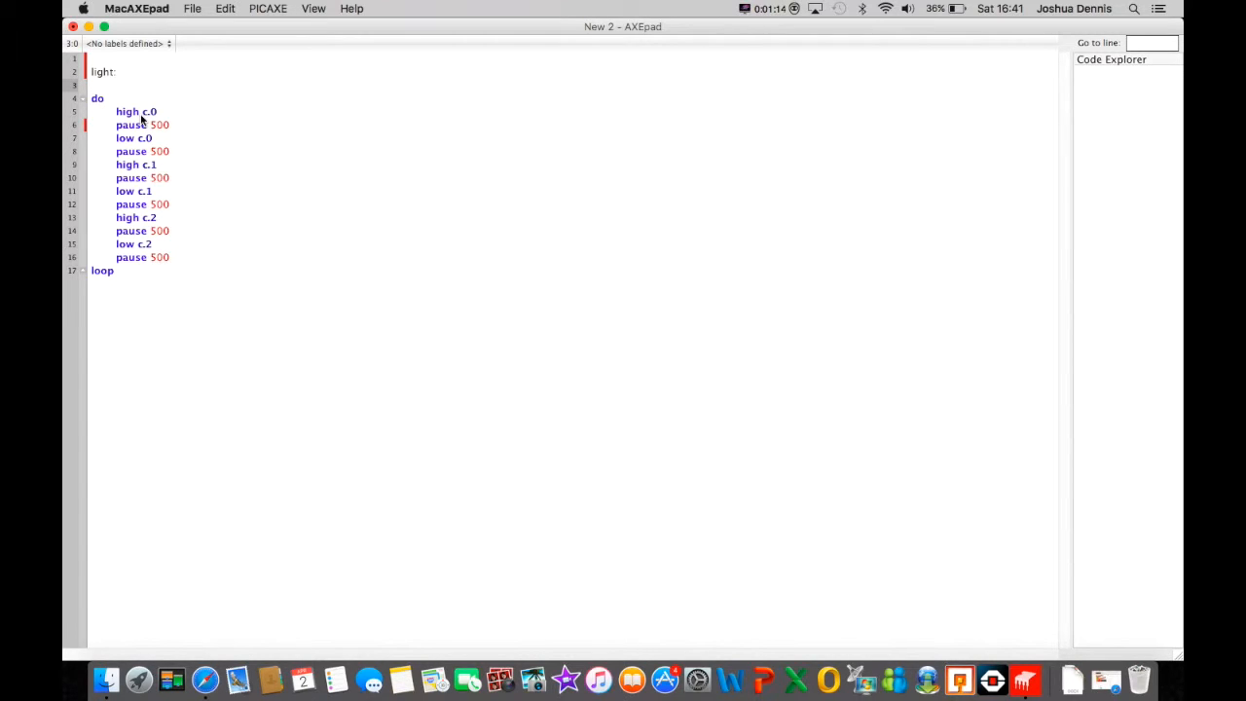
{"action": "type", "text": "b0"}
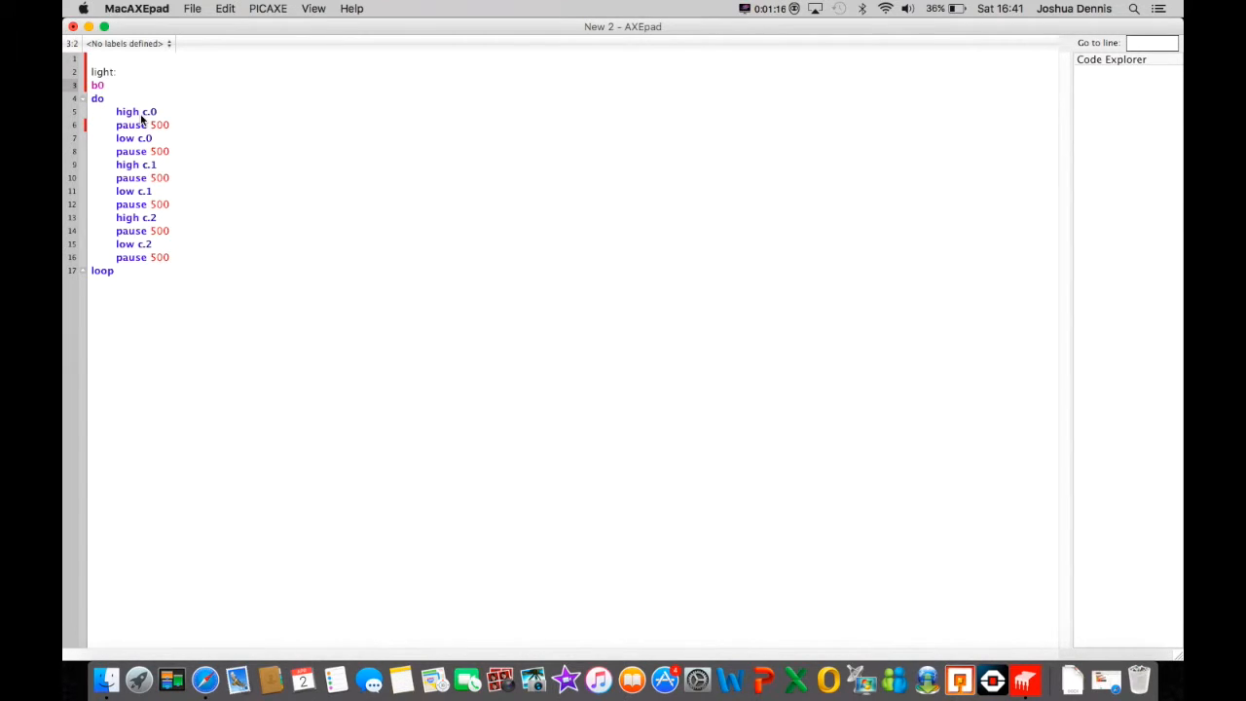
{"action": "double_click", "coordinate": [148, 111]}
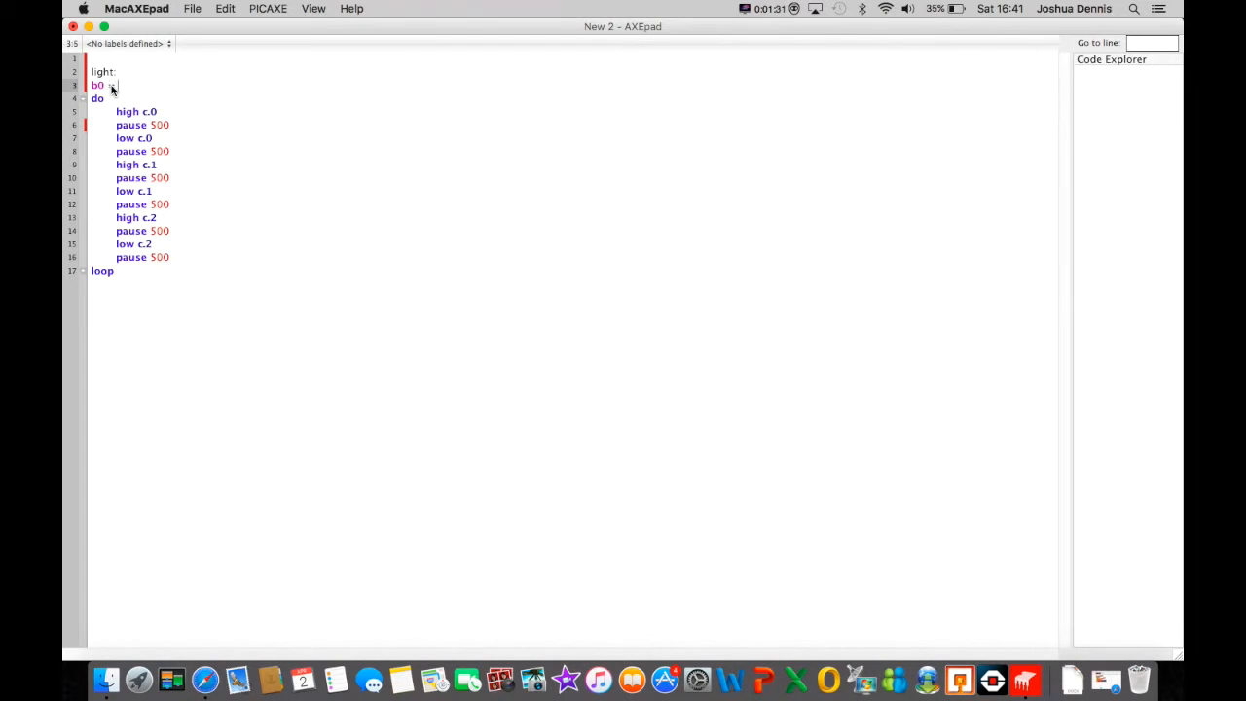
{"action": "type", "text": "= 0"}
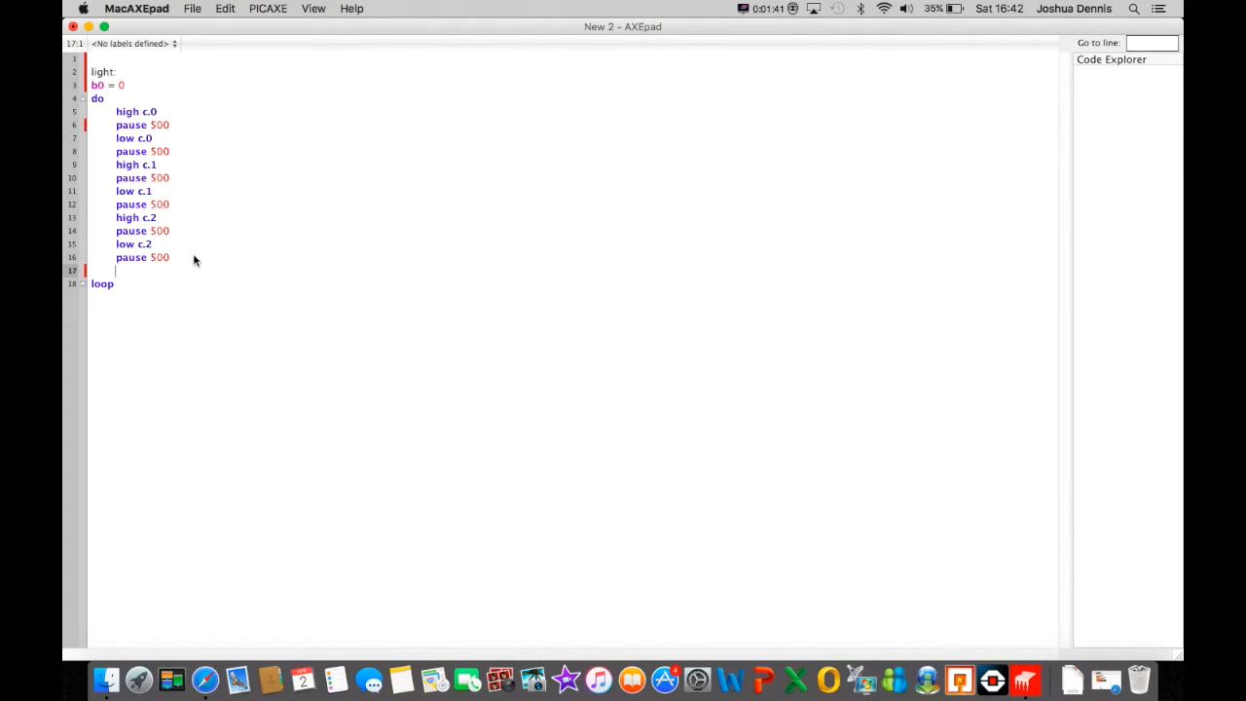
- End the loop body with 'b0 = b0 + 1' and close it with 'loop until b0 = 3'
{"action": "type", "text": "b0 = b0"}
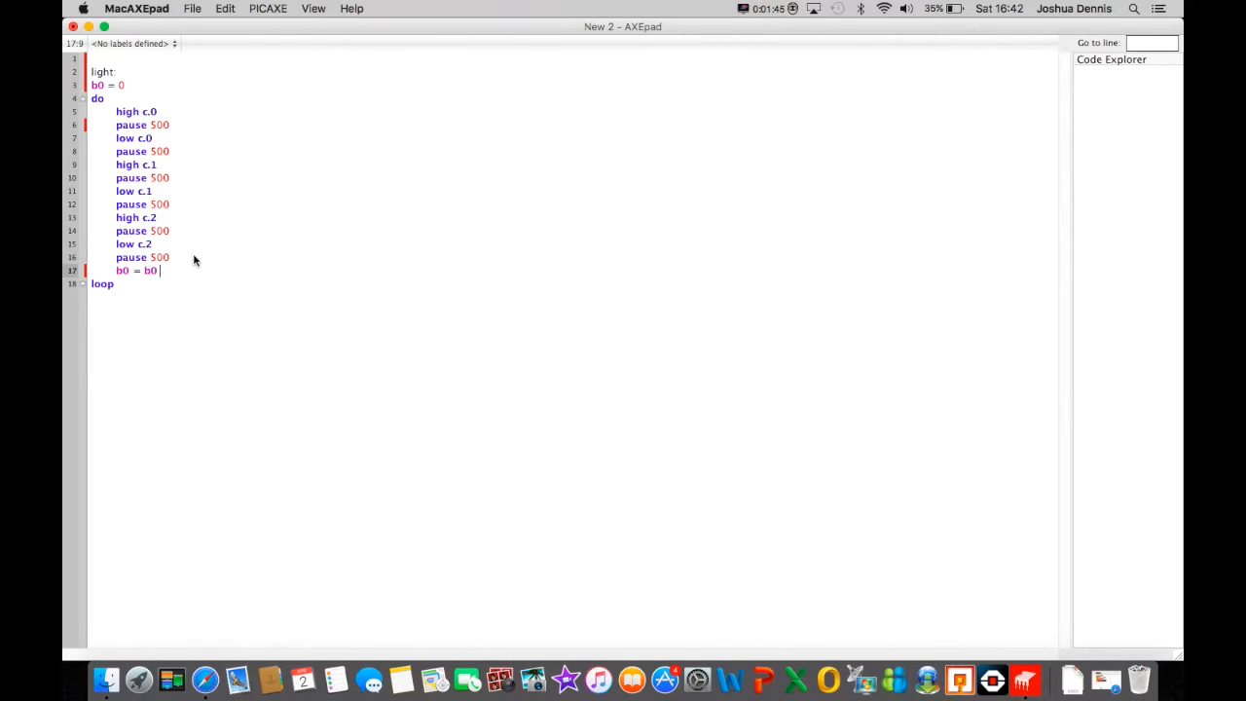
{"action": "type", "text": "+ 1"}
{"action": "left_click", "coordinate": [570, 283]}
{"action": "type", "text": " until"}
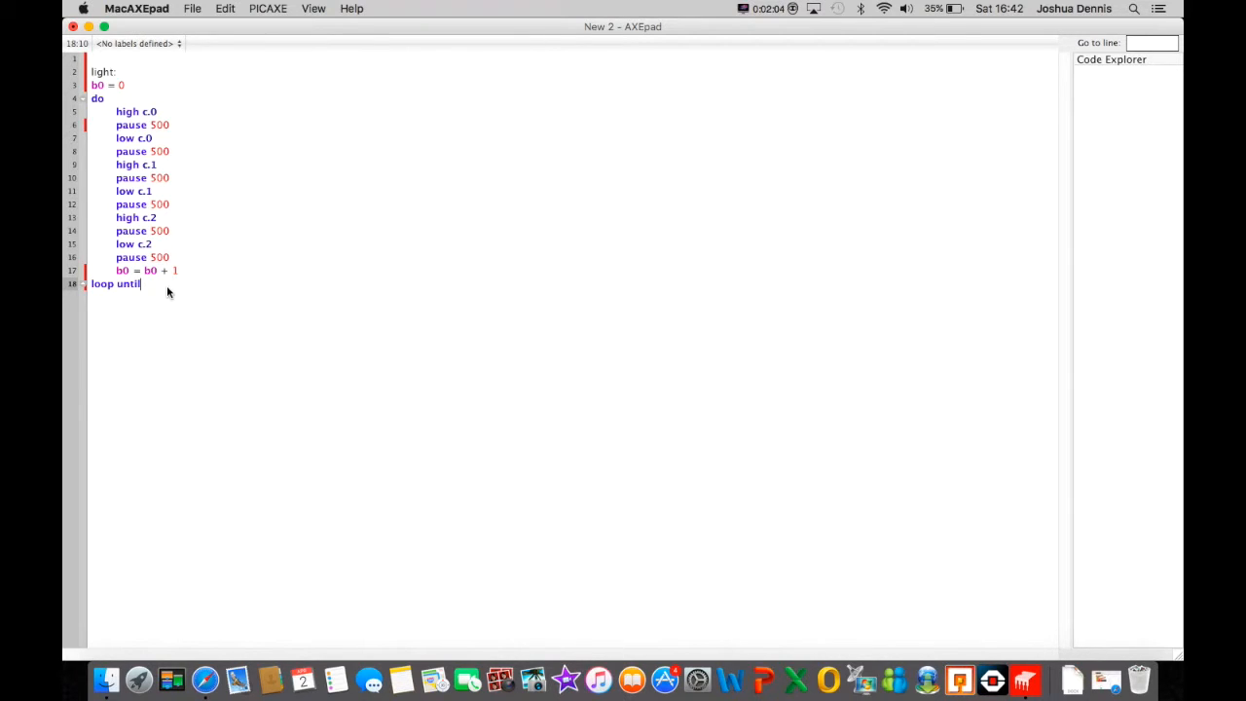
{"action": "type", "text": "b0 = 3"}
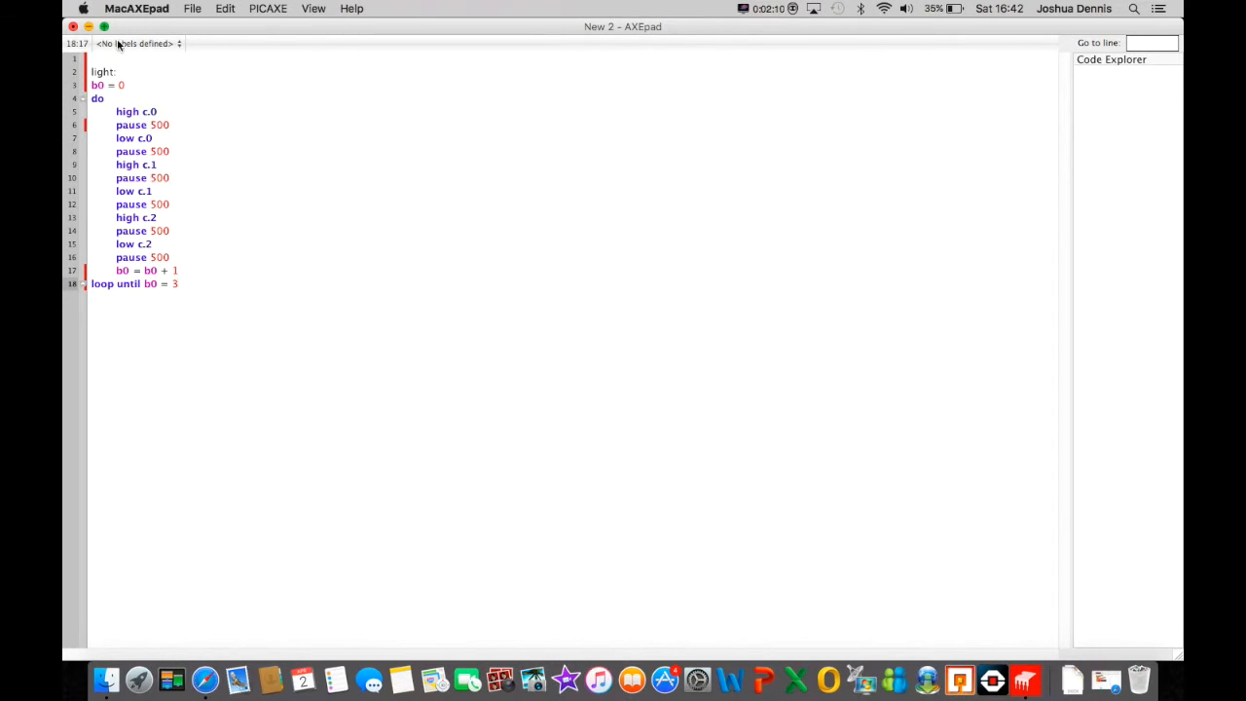
{"action": "mouse_move", "coordinate": [171, 199]}
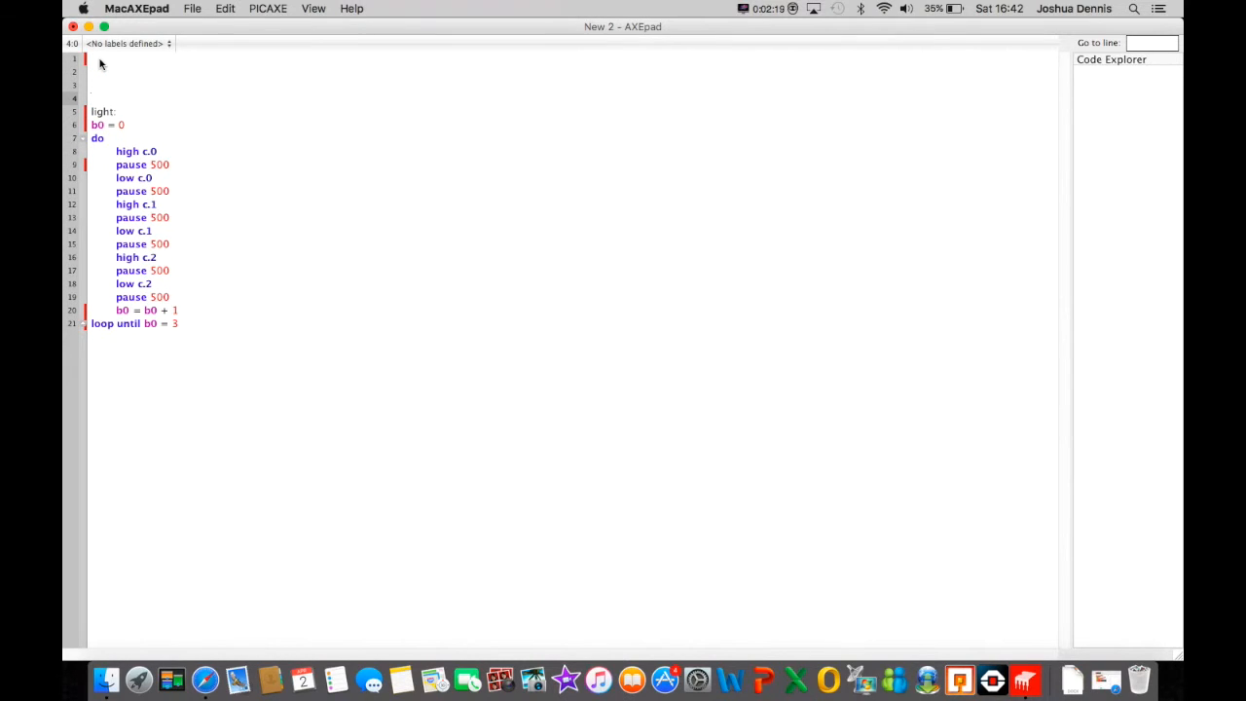
- Write the main: label with a do block containing 'if pinC.3 = 1 then goto light'
{"action": "type", "text": "main:"}
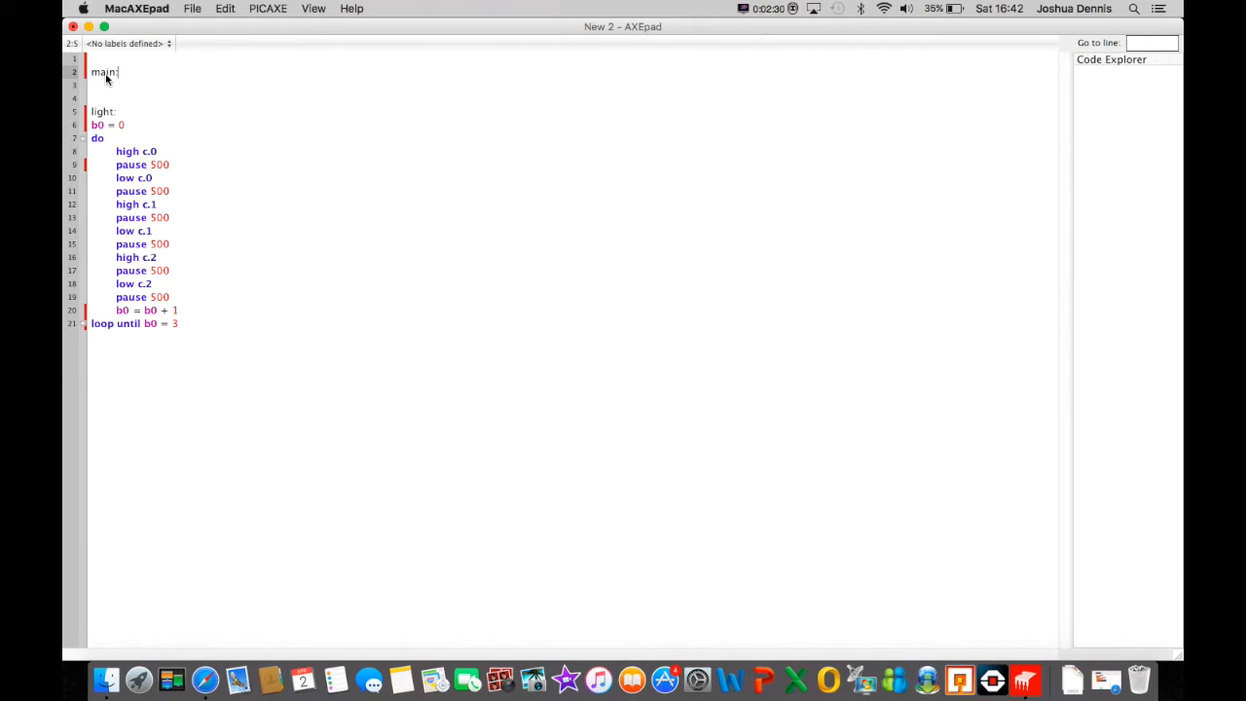
{"action": "mouse_move", "coordinate": [286, 230]}
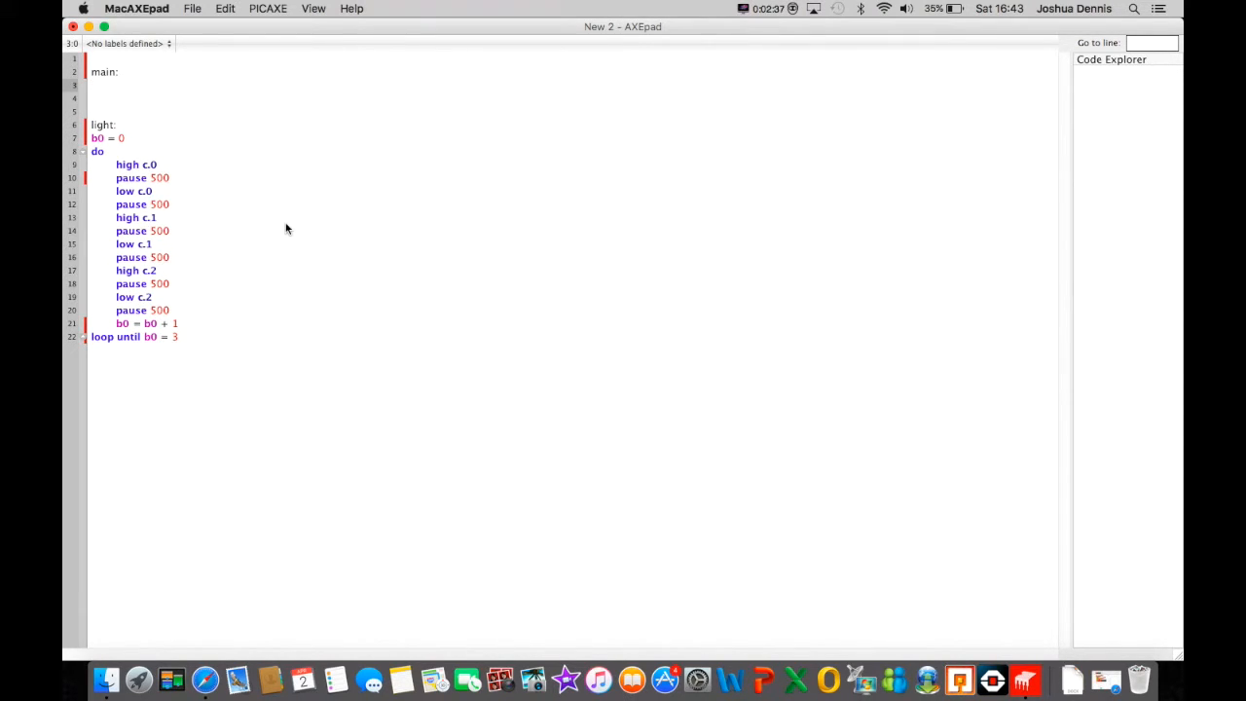
{"action": "type", "text": "do"}
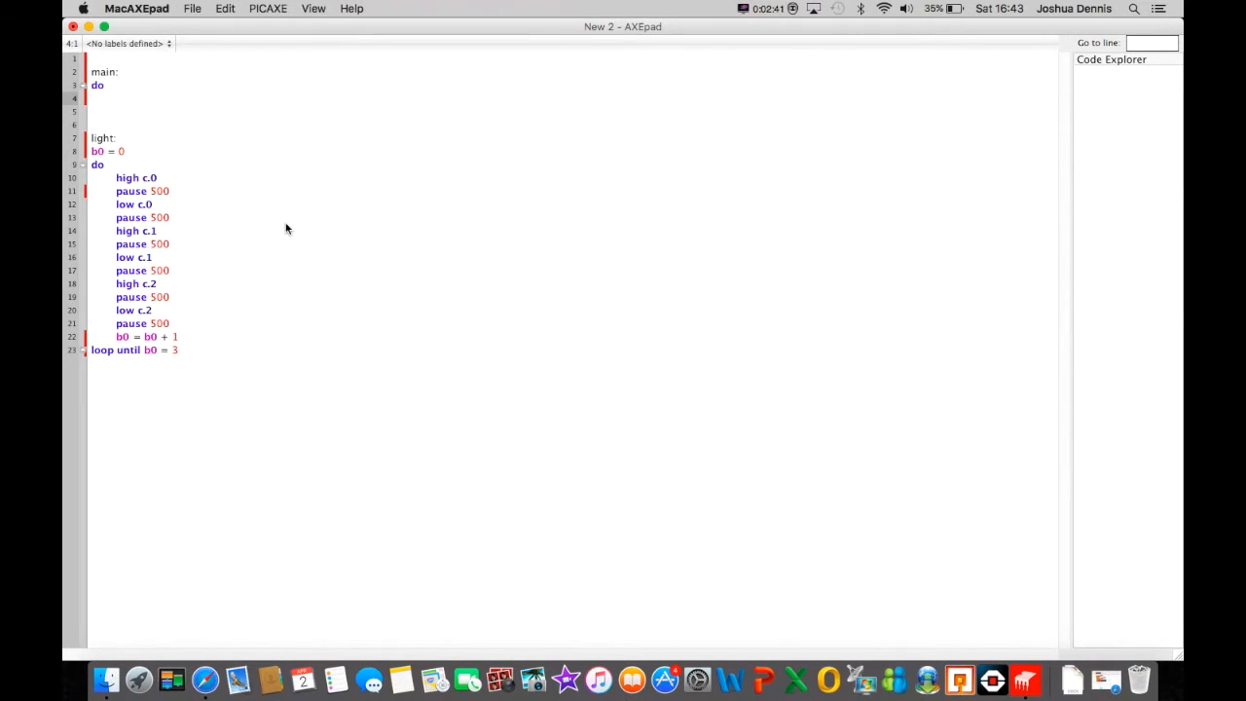
{"action": "type", "text": "if pinc."}
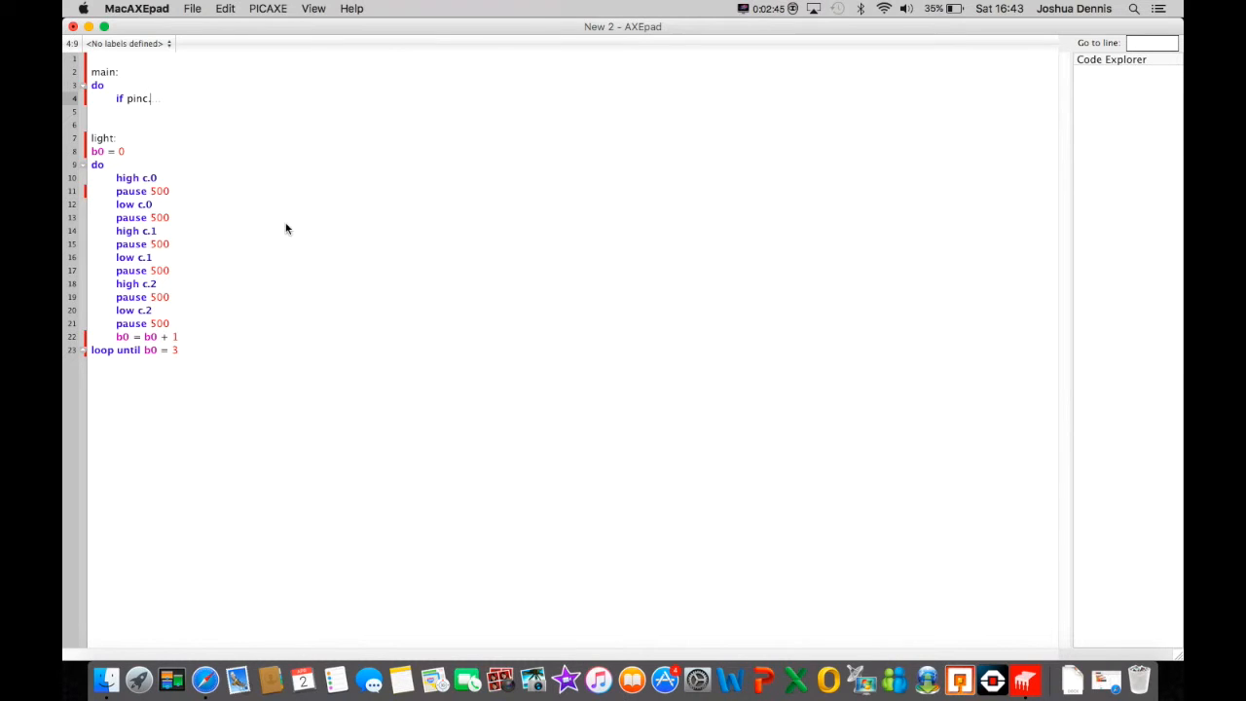
{"action": "type", "text": "3 ="}
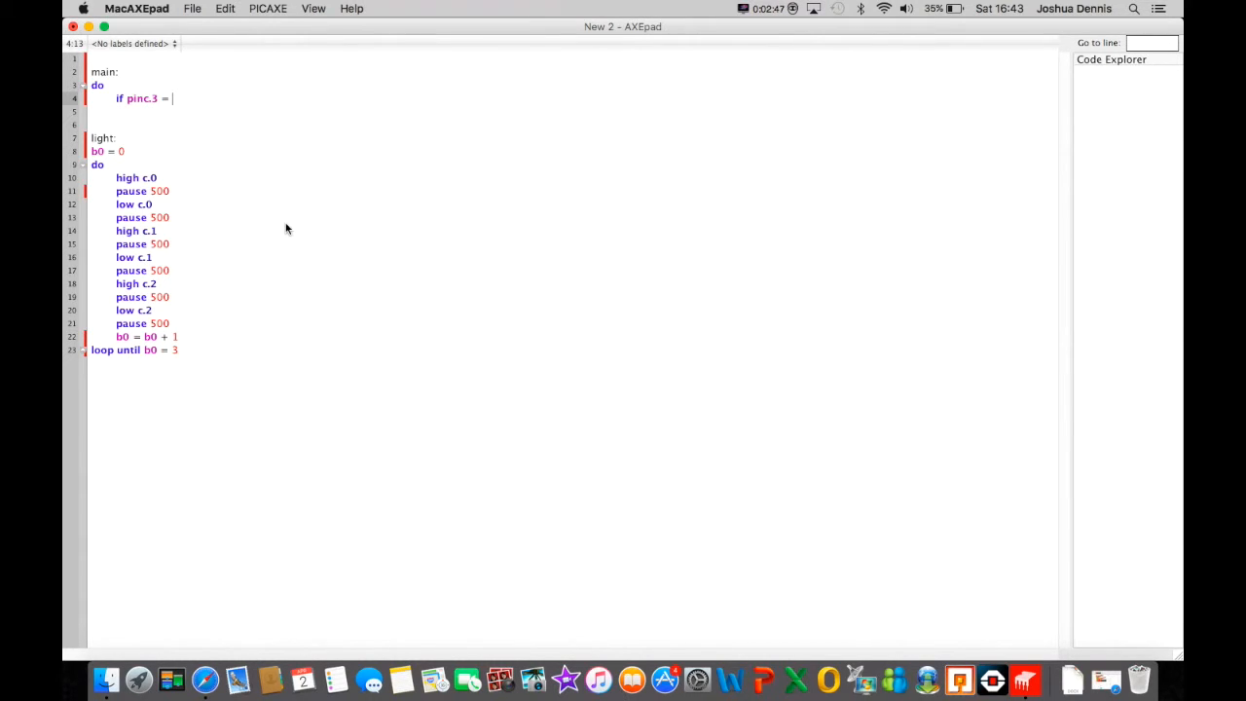
{"action": "type", "text": "1 then g"}
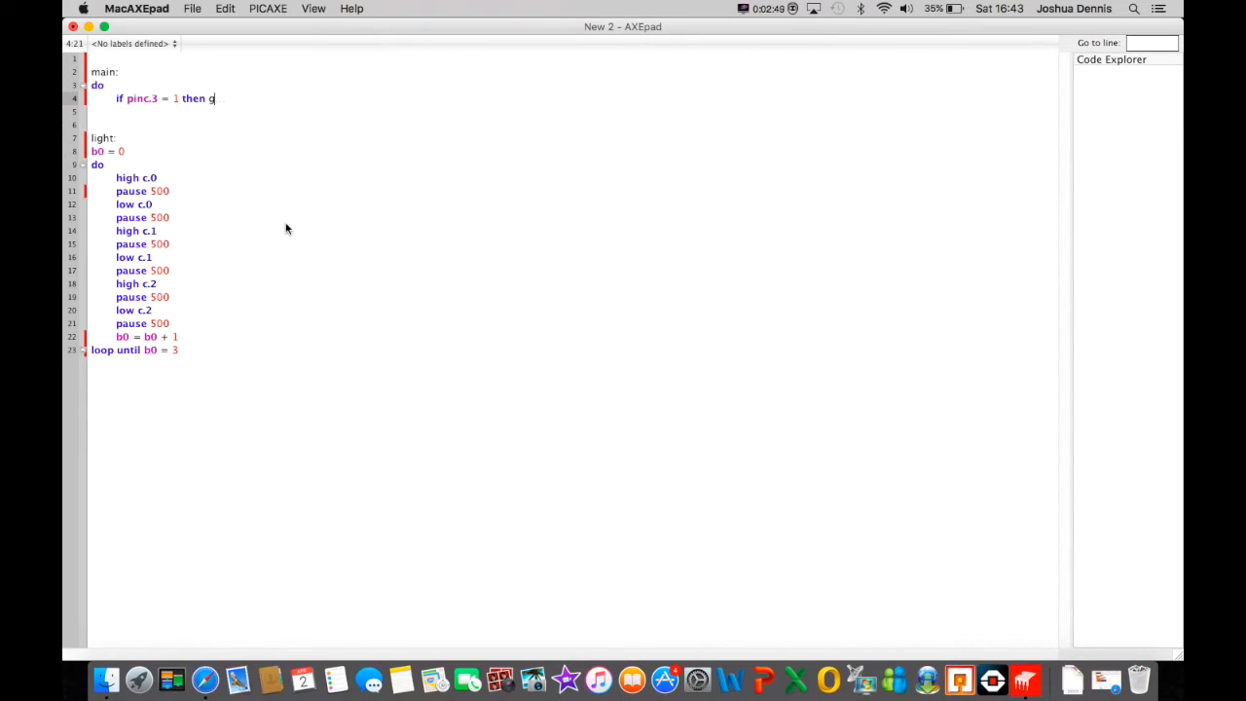
{"action": "type", "text": "oto"}
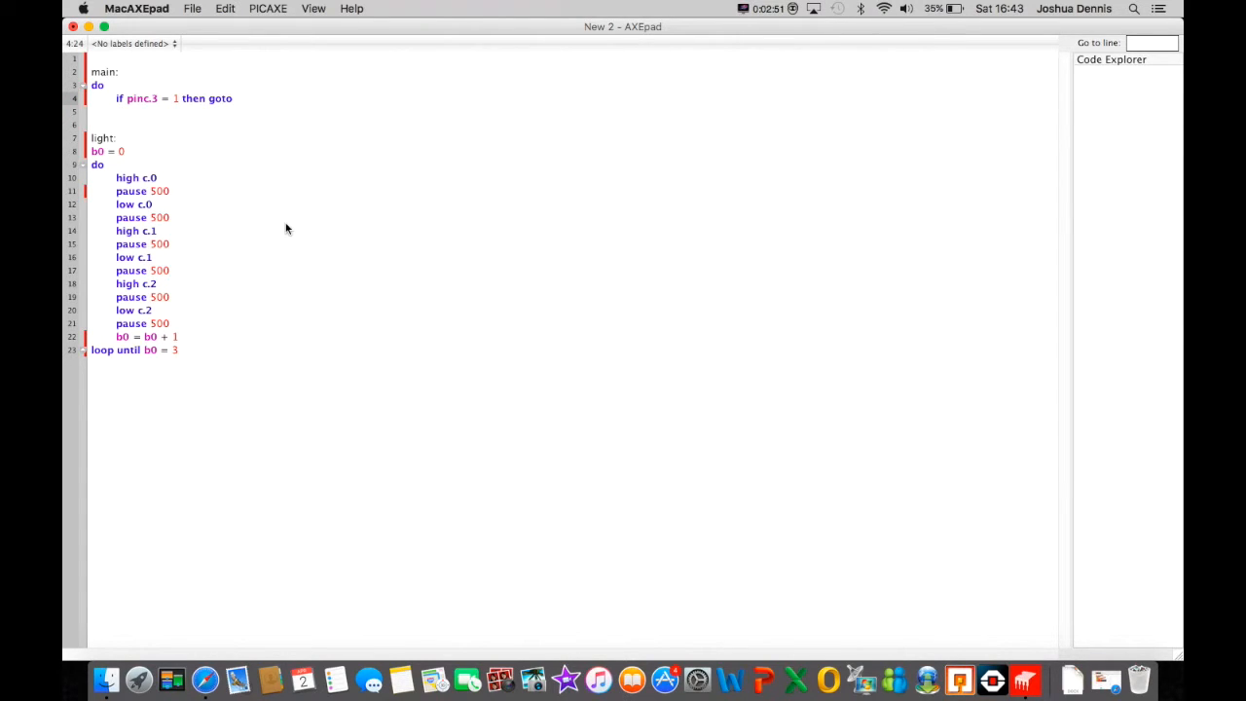
{"action": "type", "text": "light"}
{"action": "left_click", "coordinate": [570, 111]}
{"action": "type", "text": "loop"}
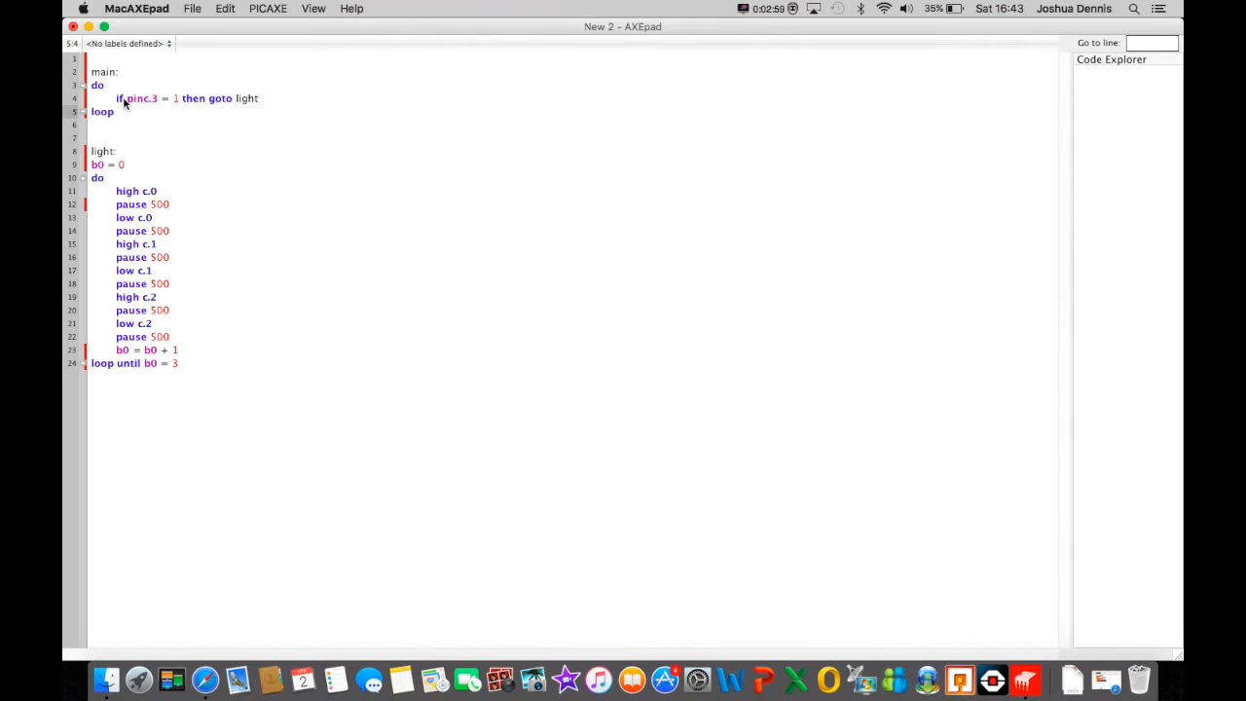
{"action": "mouse_move", "coordinate": [198, 144]}
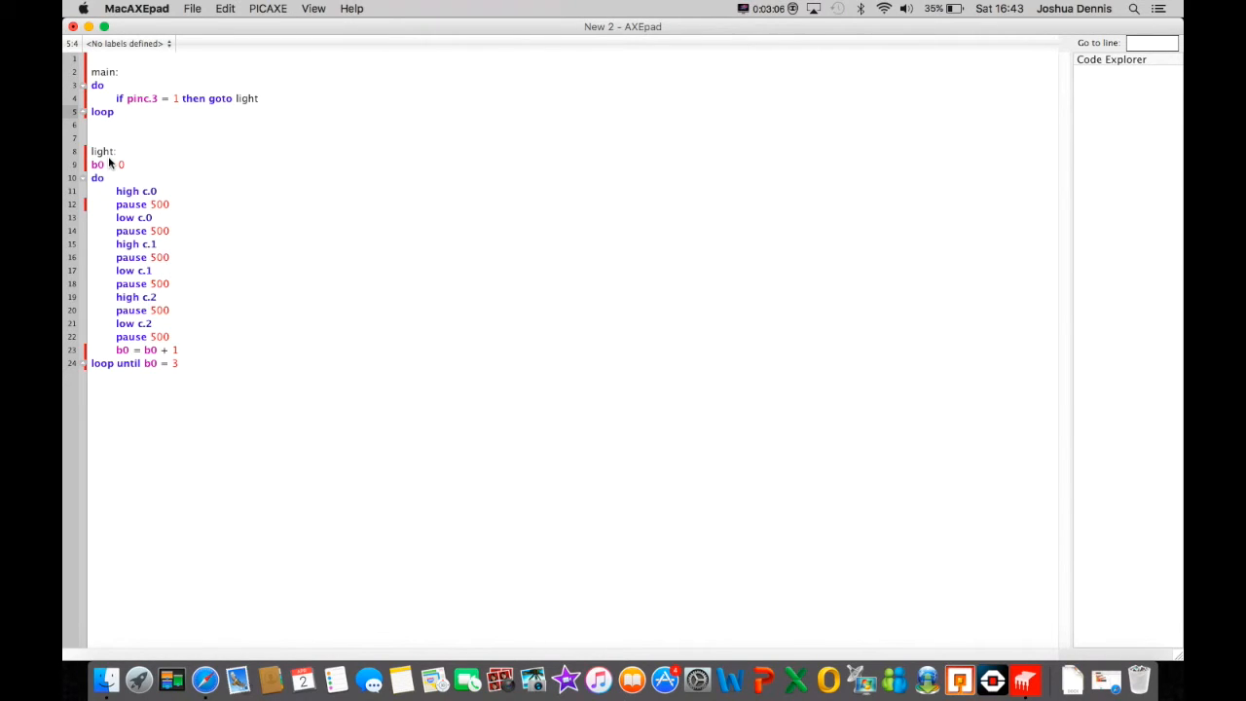
{"action": "mouse_move", "coordinate": [124, 288]}
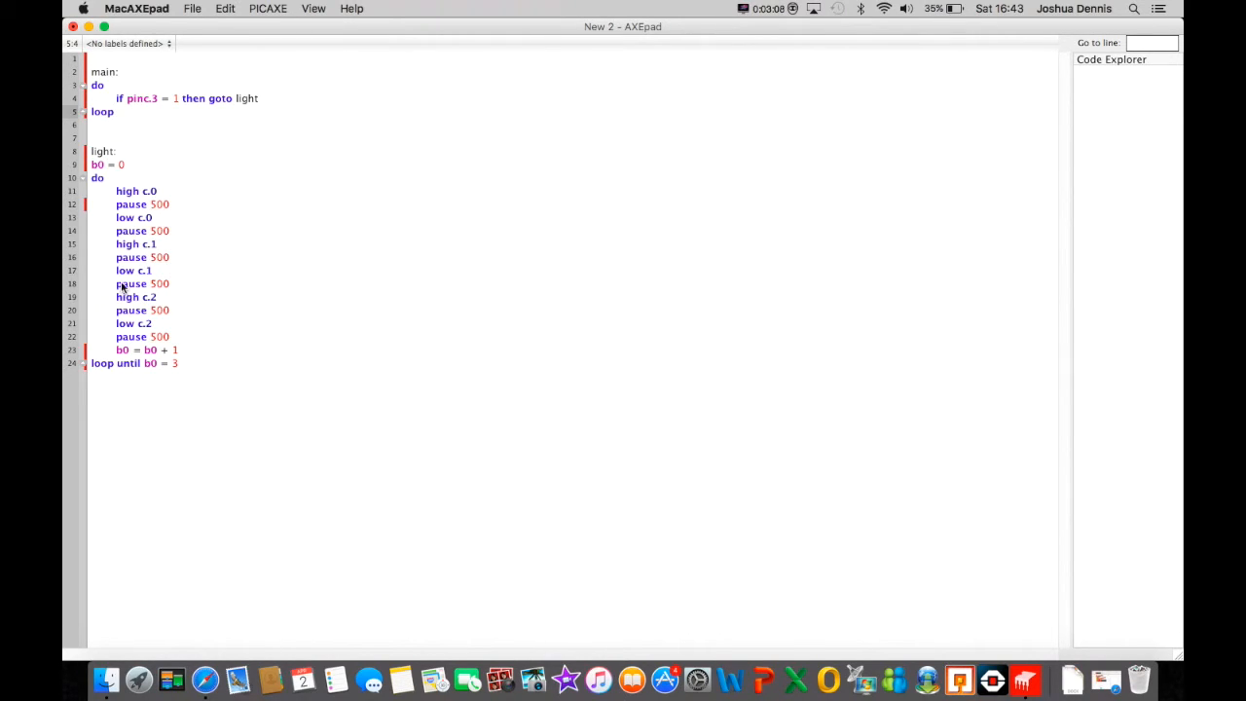
{"action": "mouse_move", "coordinate": [121, 364]}
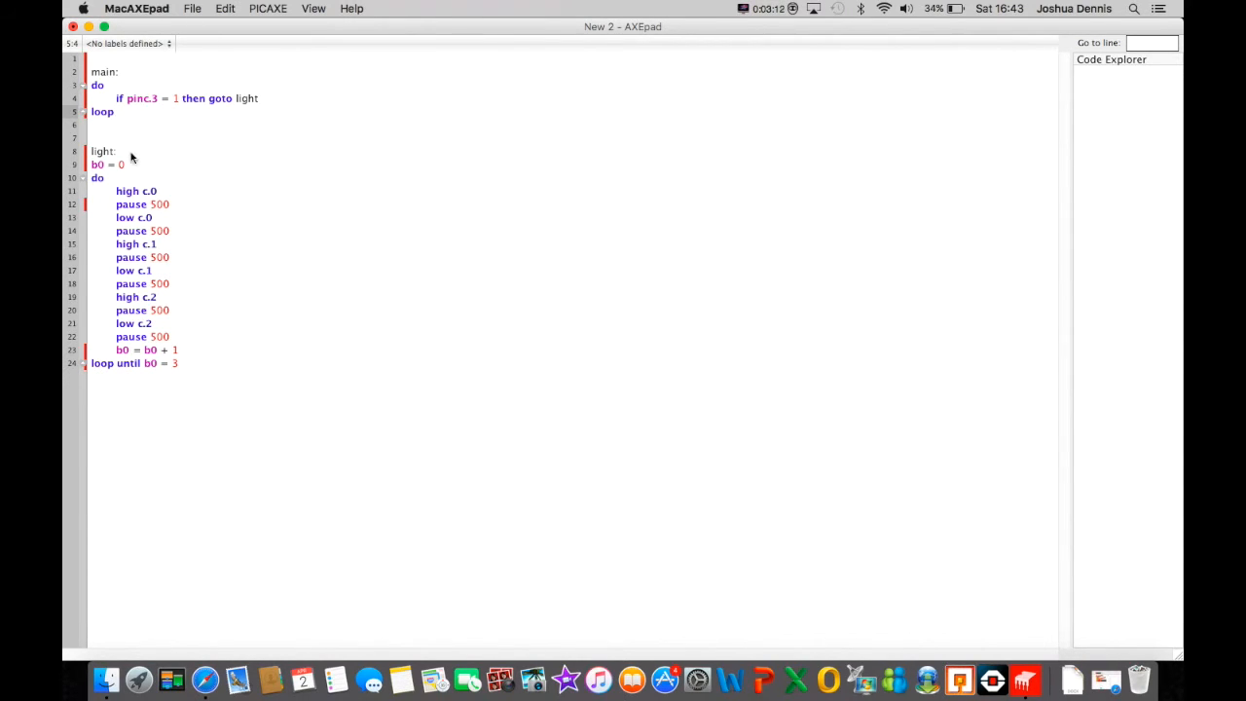
- Fix the goto light target and end the light routine with 'goto main'
{"action": "left_click", "coordinate": [210, 97]}
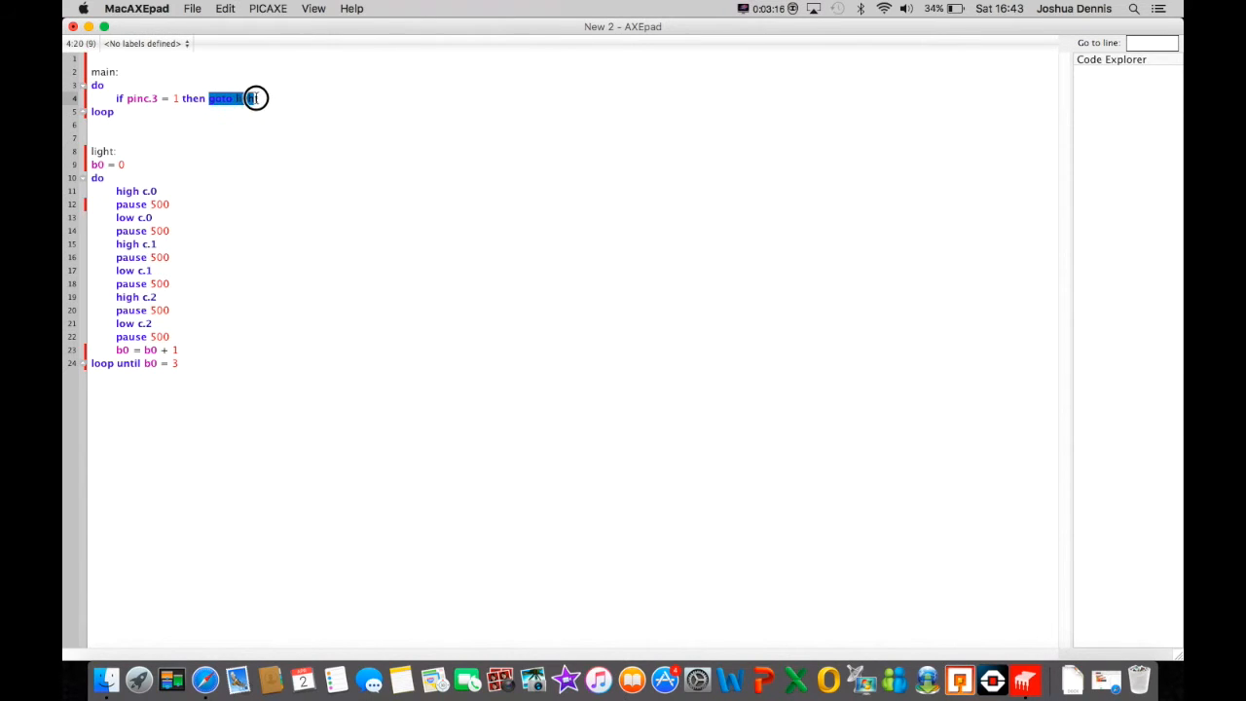
{"action": "type", "text": "ight"}
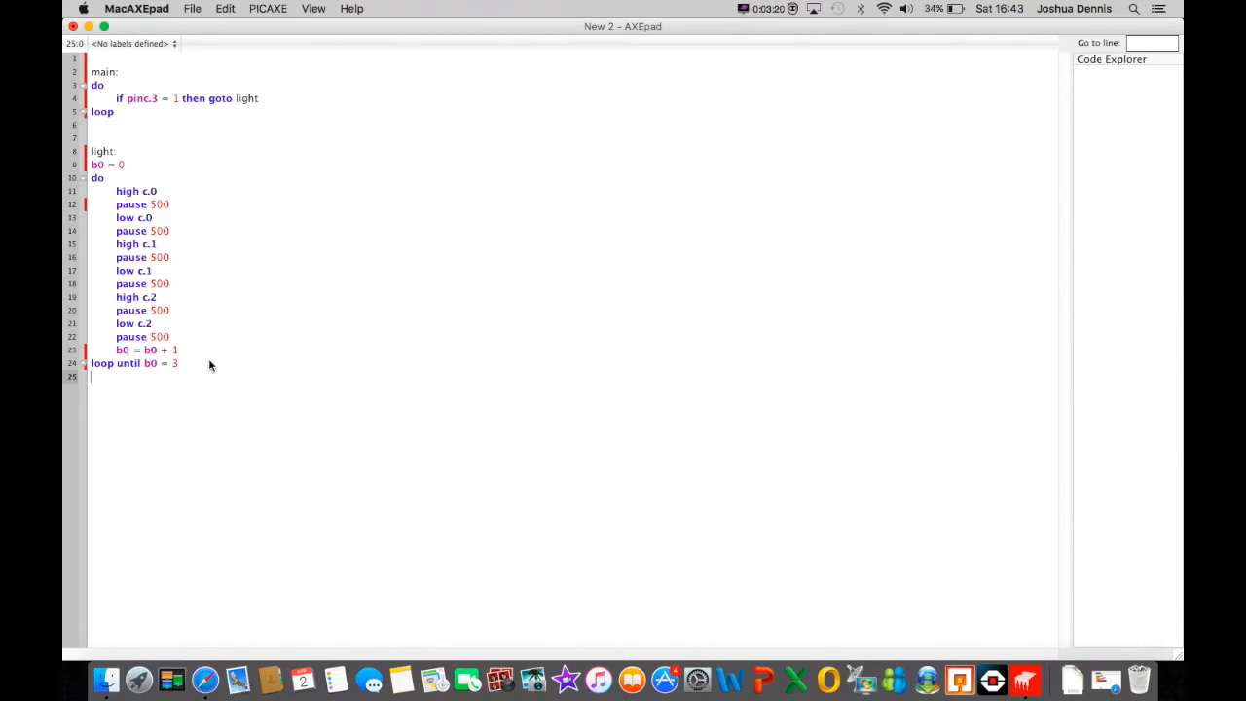
{"action": "type", "text": "goto"}
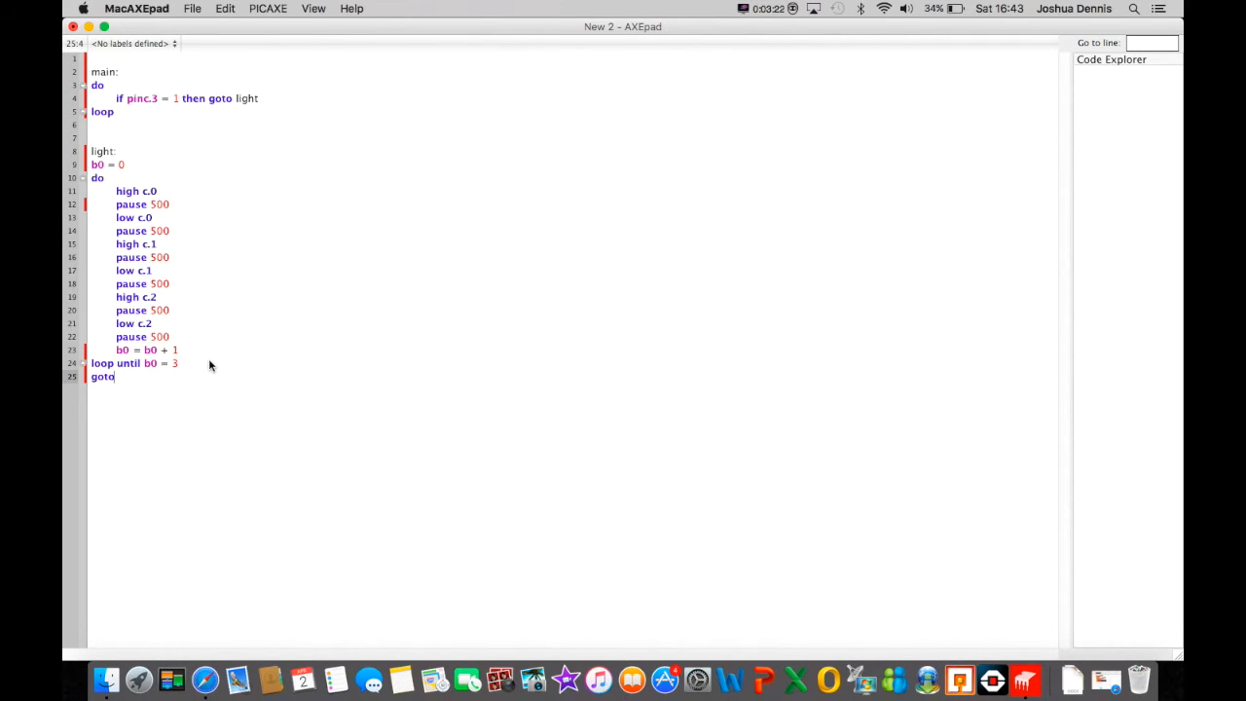
{"action": "type", "text": "main"}
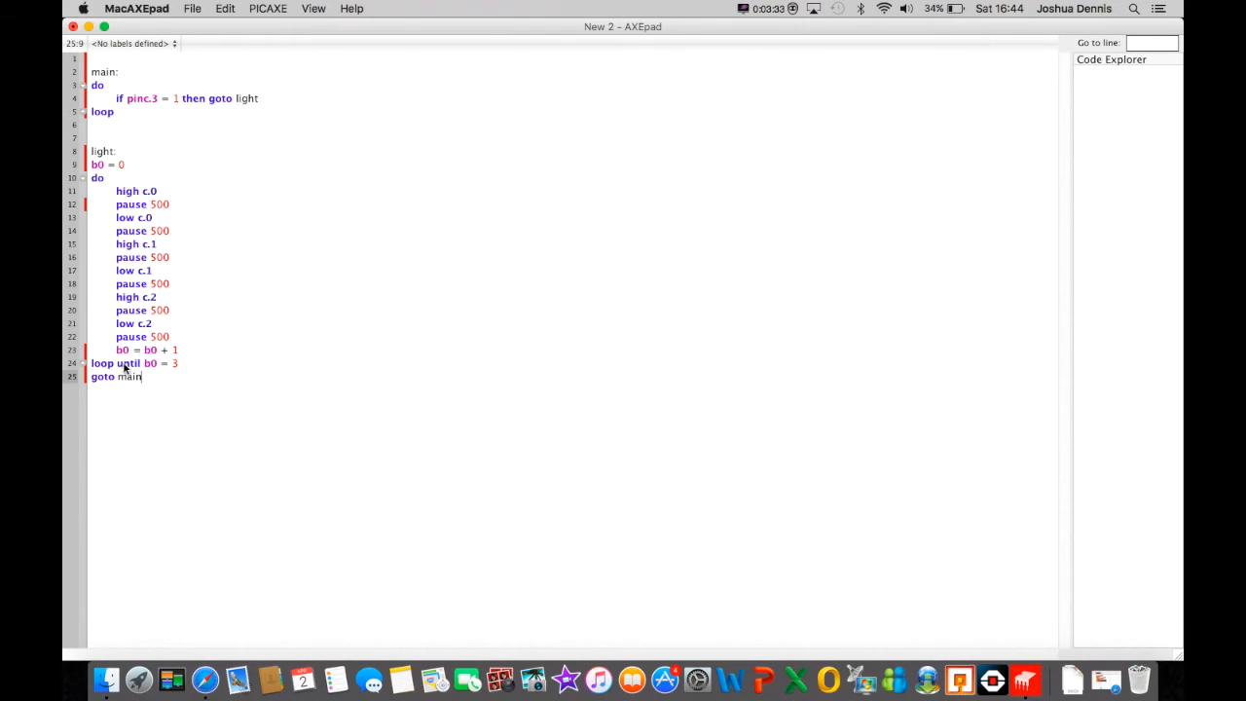
{"action": "mouse_move", "coordinate": [302, 10]}
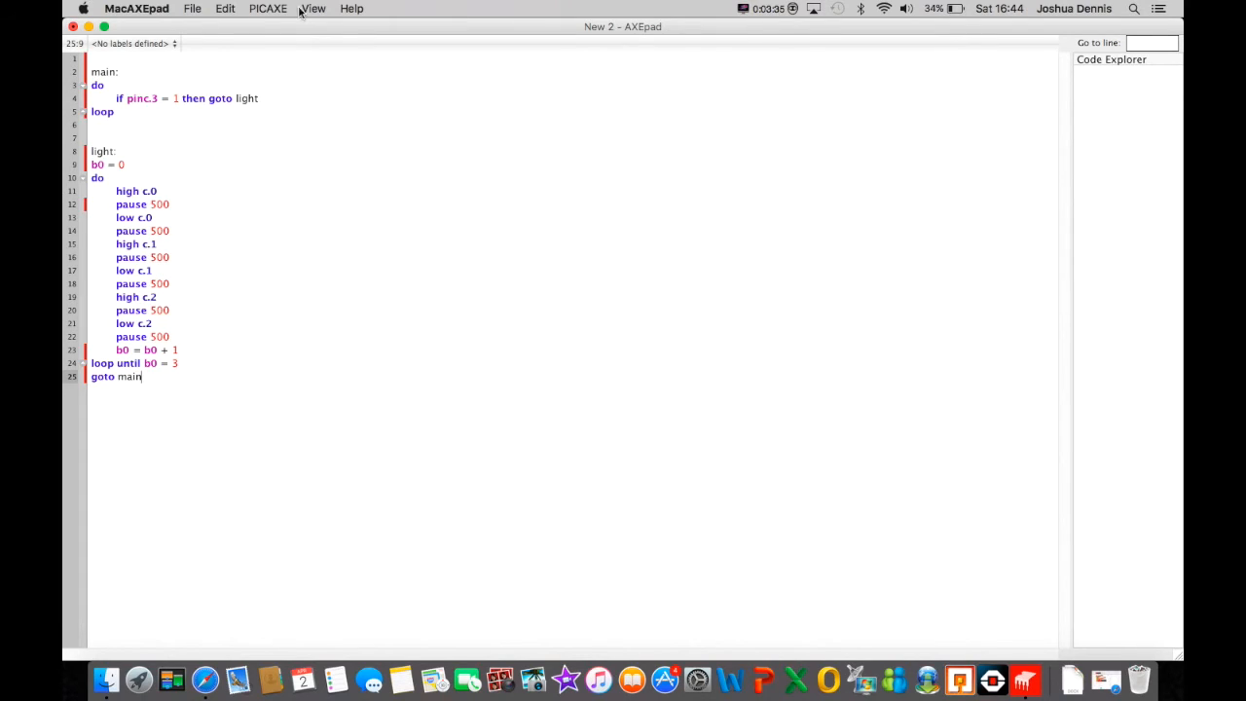
{"action": "mouse_move", "coordinate": [393, 284]}
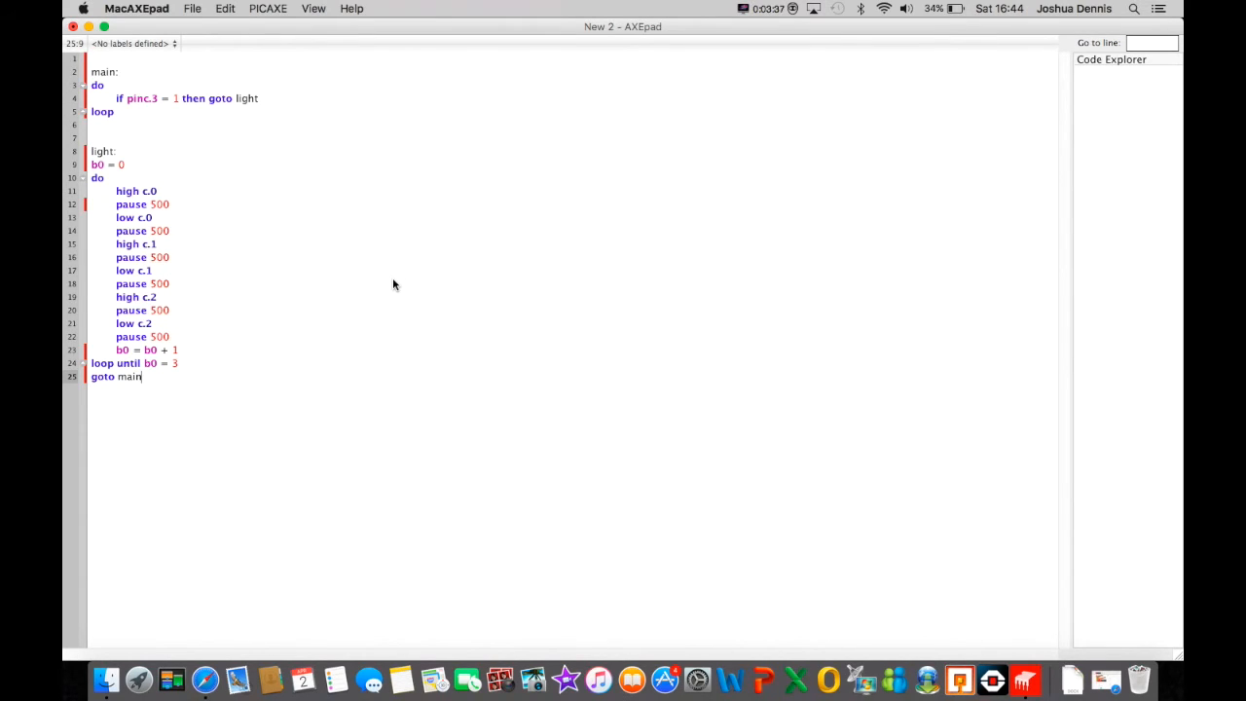
{"action": "mouse_move", "coordinate": [218, 450]}
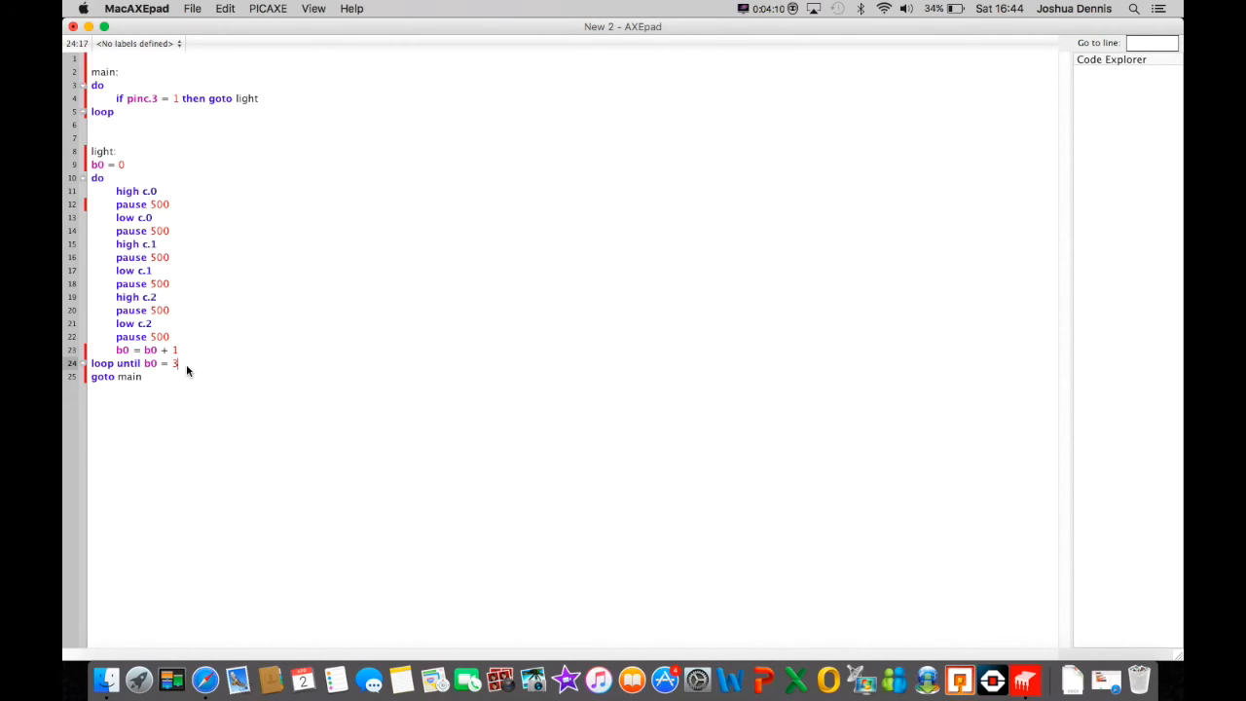
{"action": "type", "text": "5"}
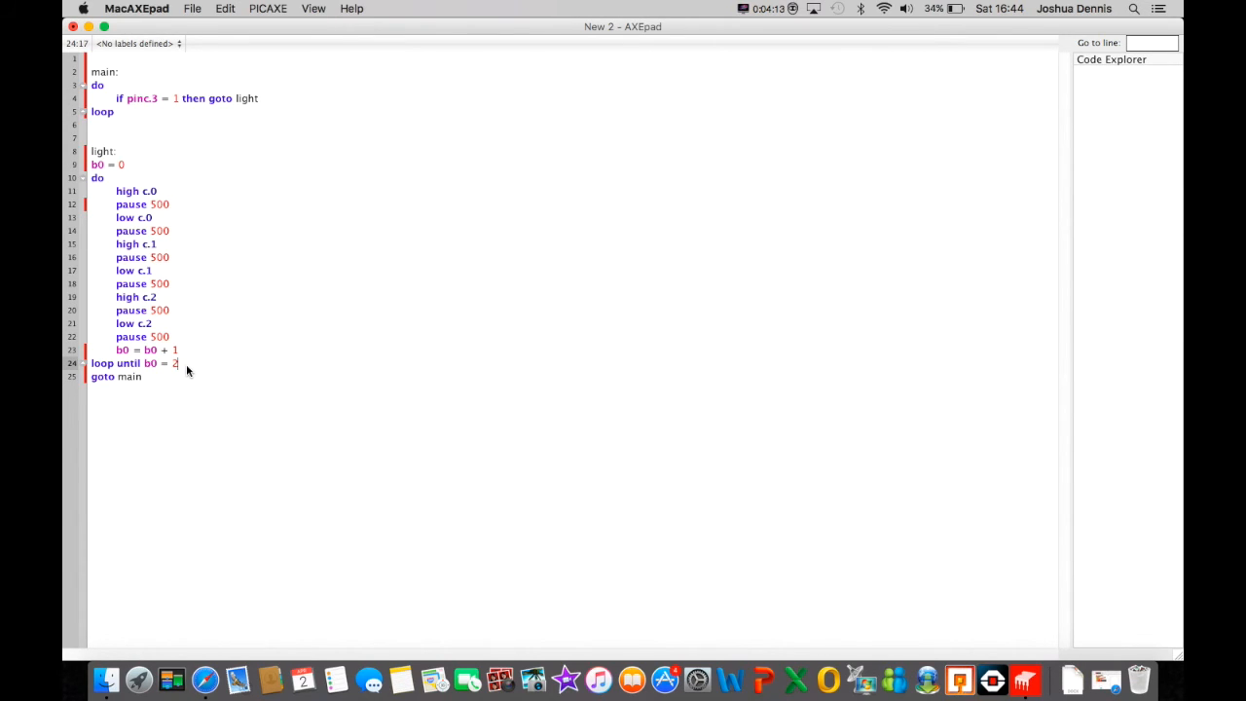
{"action": "key", "text": "backspace"}
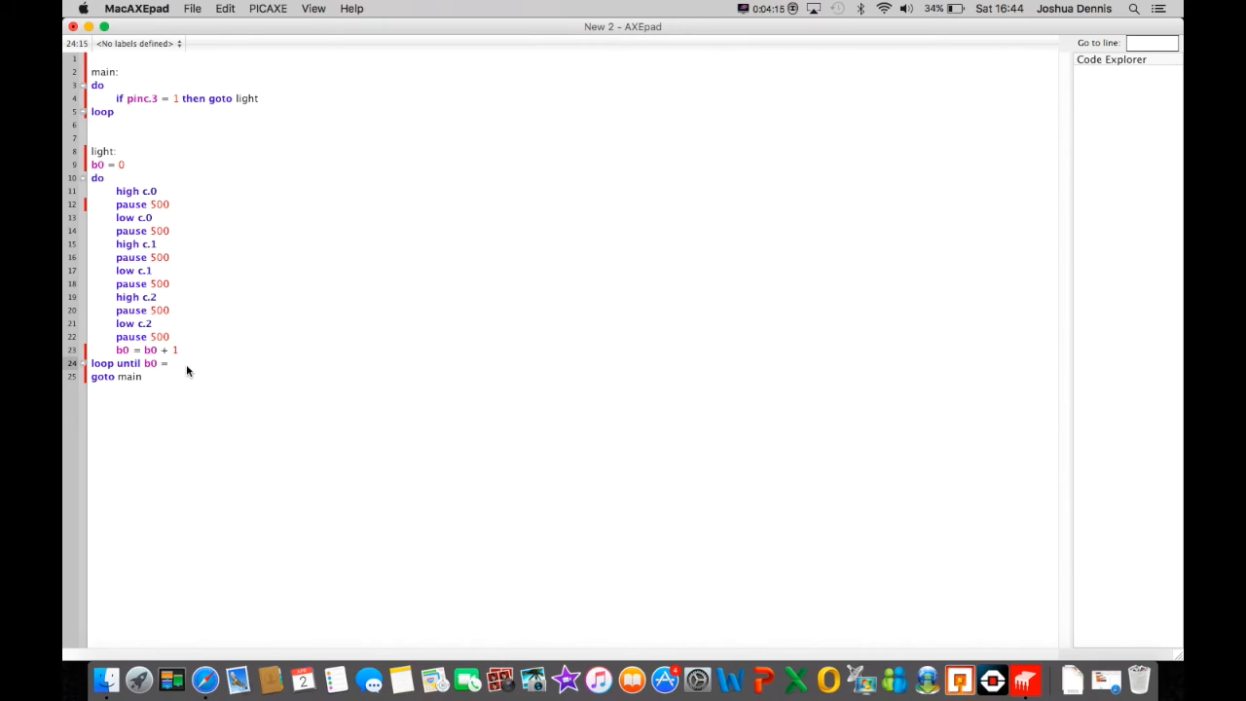
{"action": "type", "text": "3"}
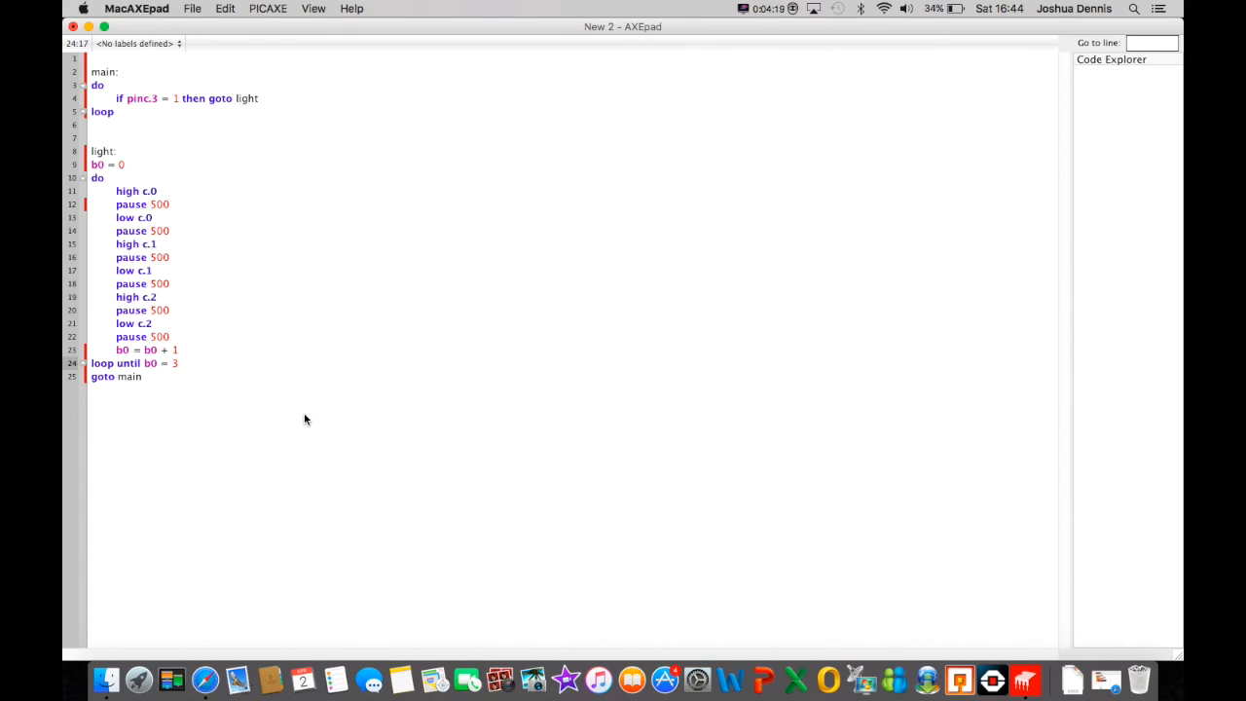
{"action": "mouse_move", "coordinate": [269, 329]}
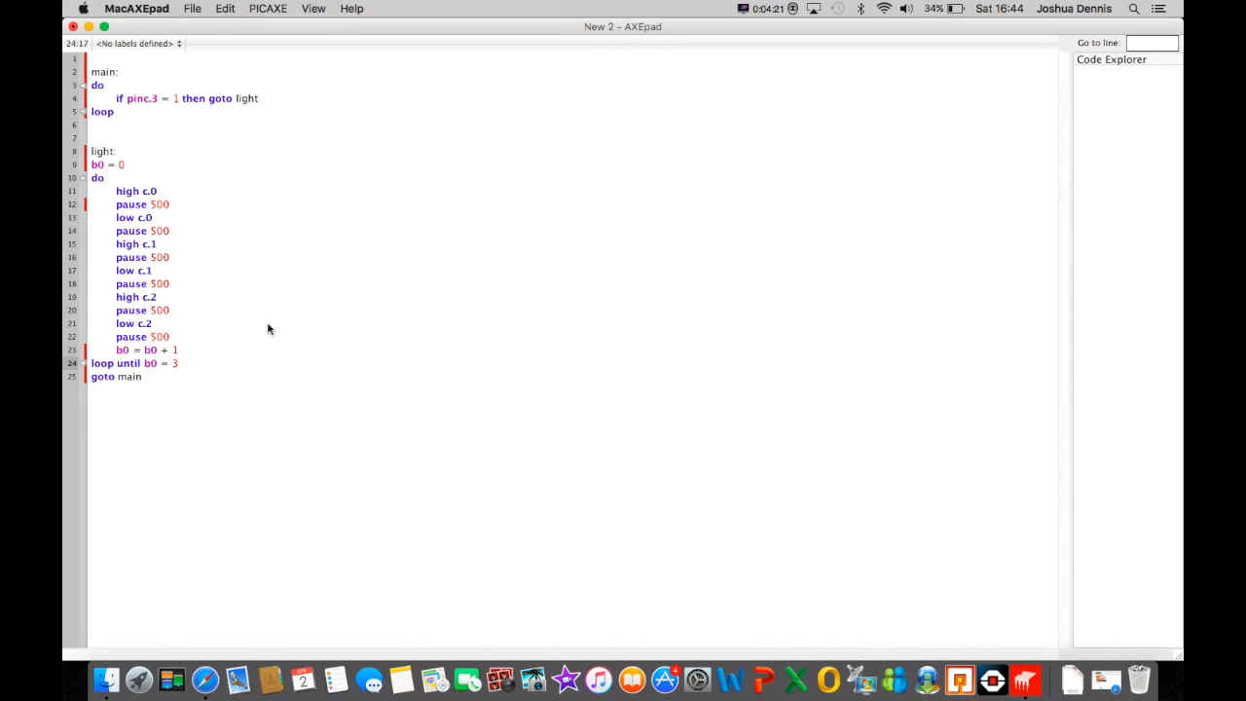
{"action": "mouse_move", "coordinate": [295, 86]}
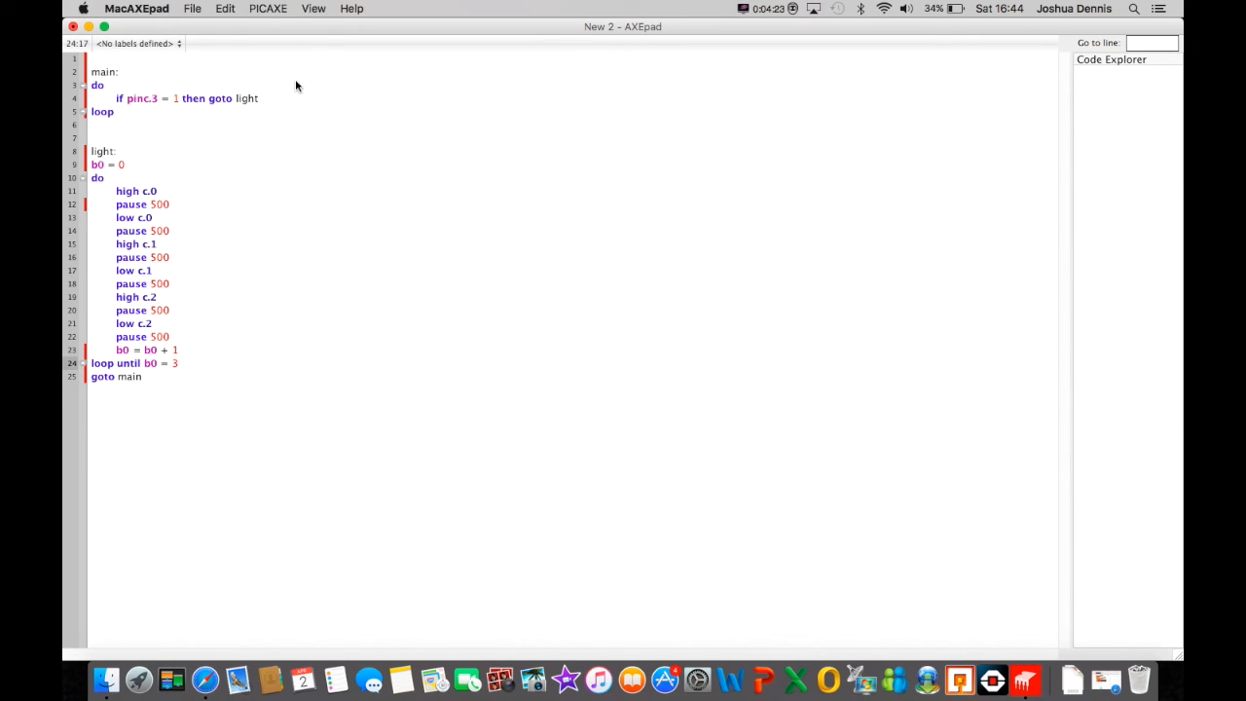